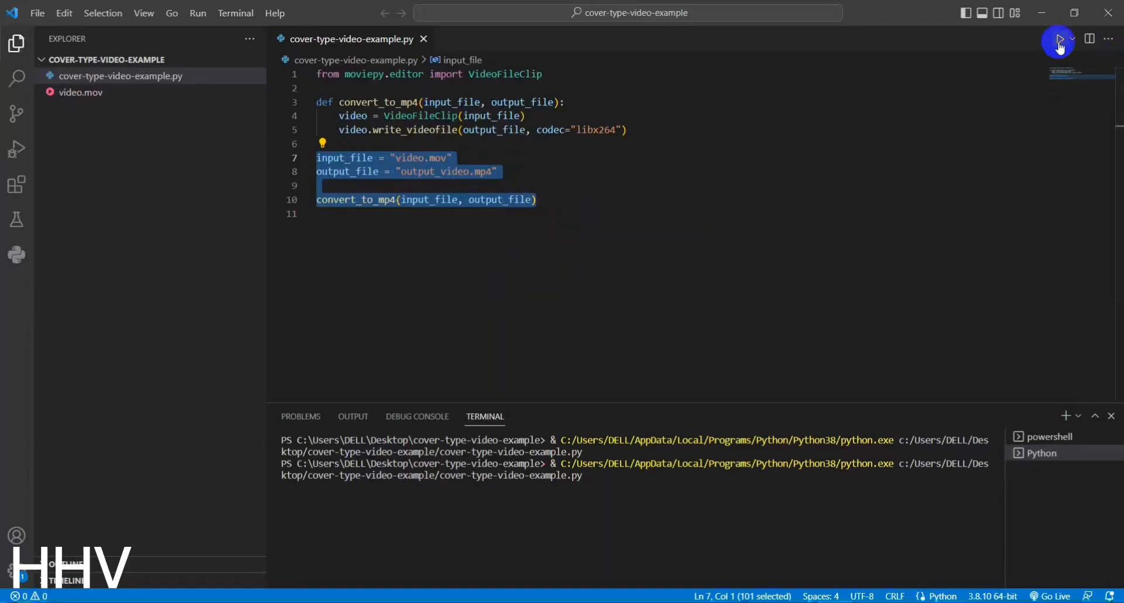
Run the conversion script to produce output_video from video.mov
{"action": "left_click", "coordinate": [1059, 41]}
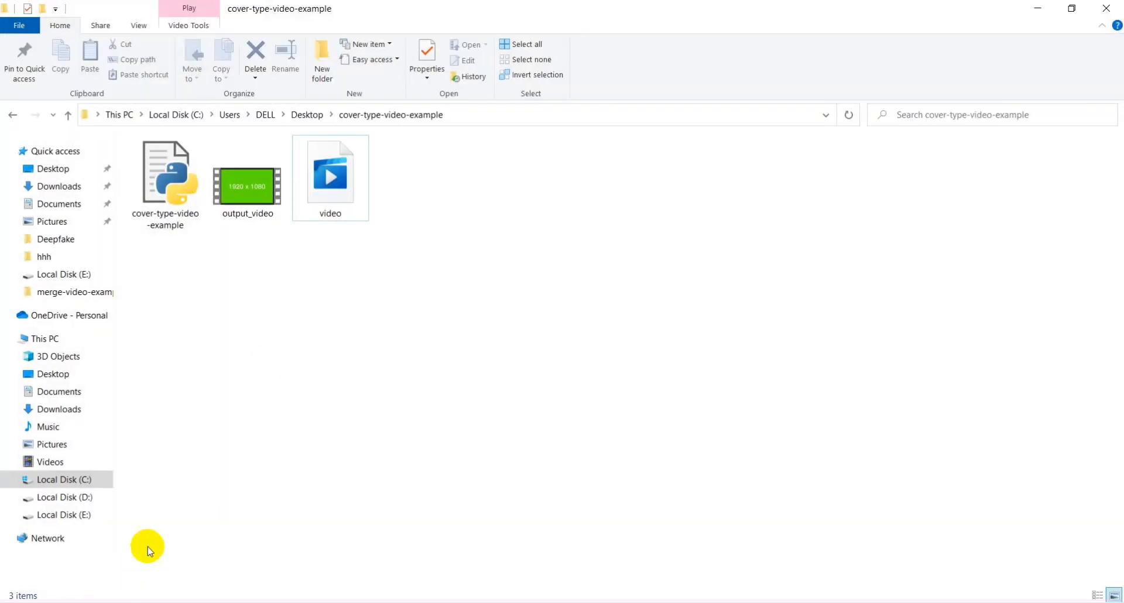
{"action": "right_click", "coordinate": [247, 186]}
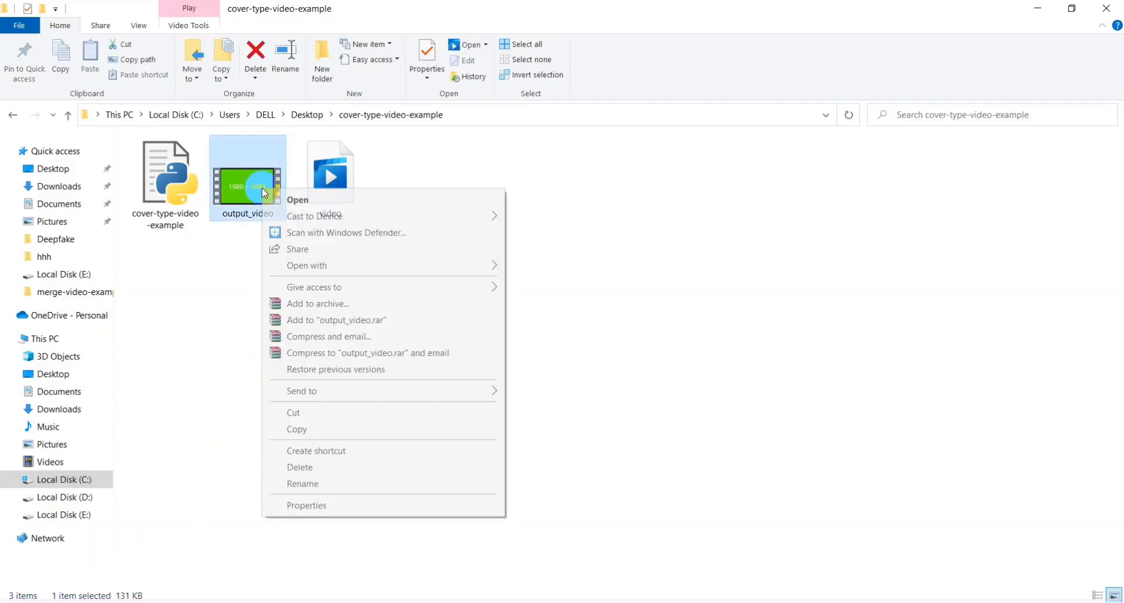
{"action": "left_click", "coordinate": [306, 505]}
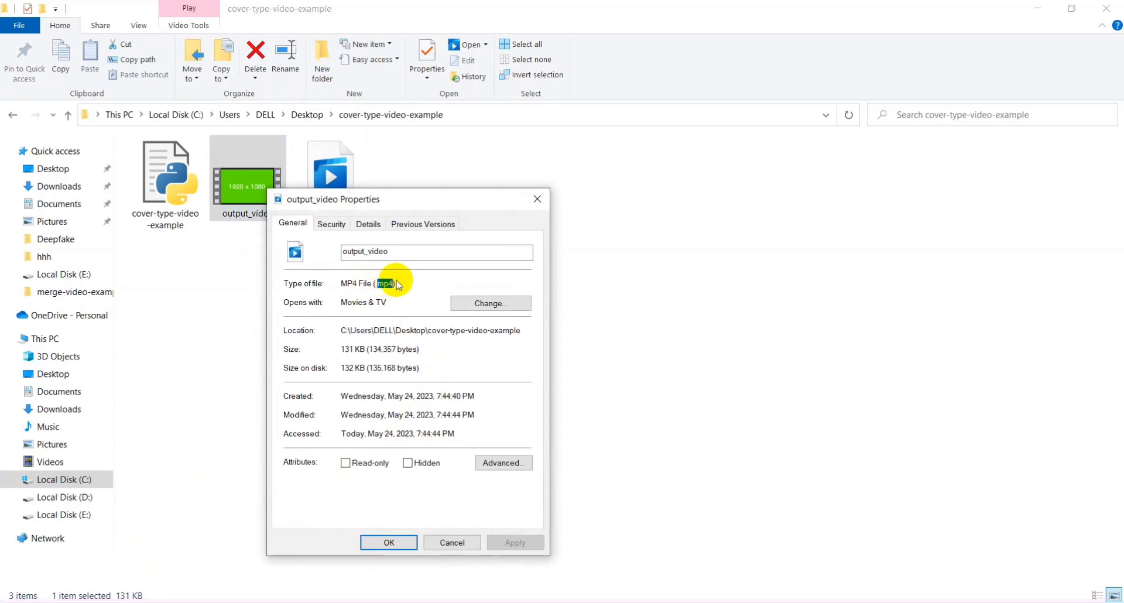
{"action": "right_click", "coordinate": [330, 172]}
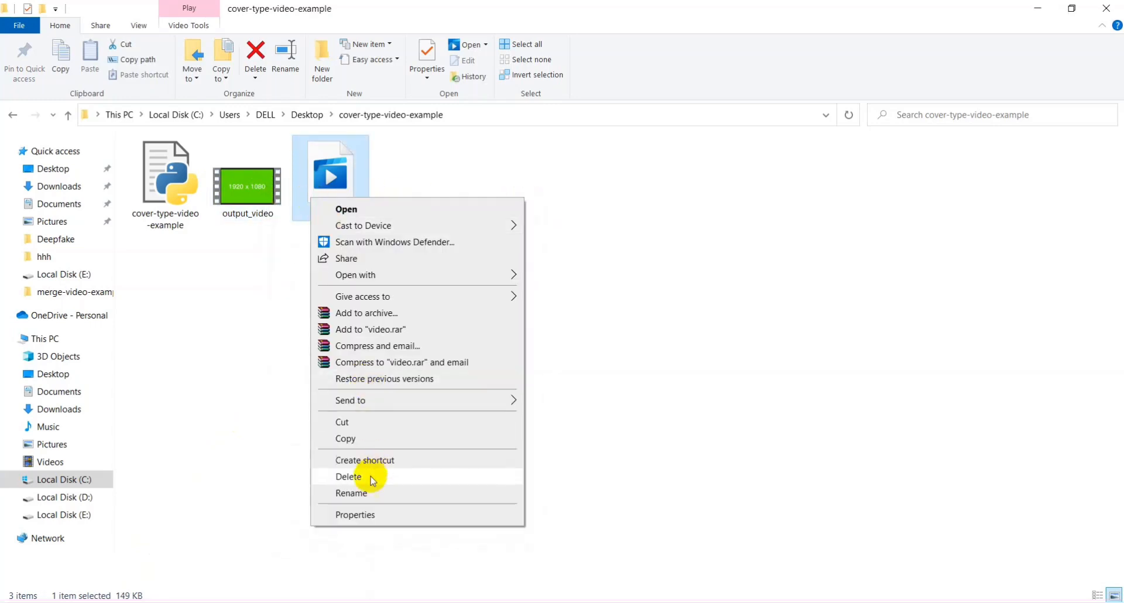
{"action": "left_click", "coordinate": [355, 515]}
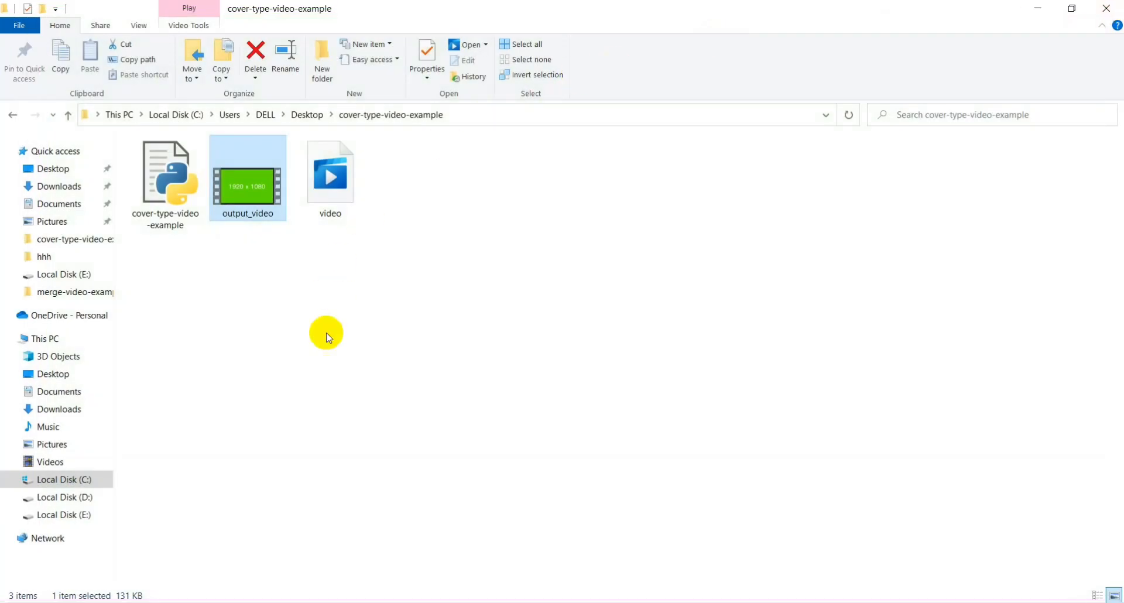
Delete the Python script and output_video, keep video.mov, and open the folder in VS Code
{"action": "left_click", "coordinate": [255, 58]}
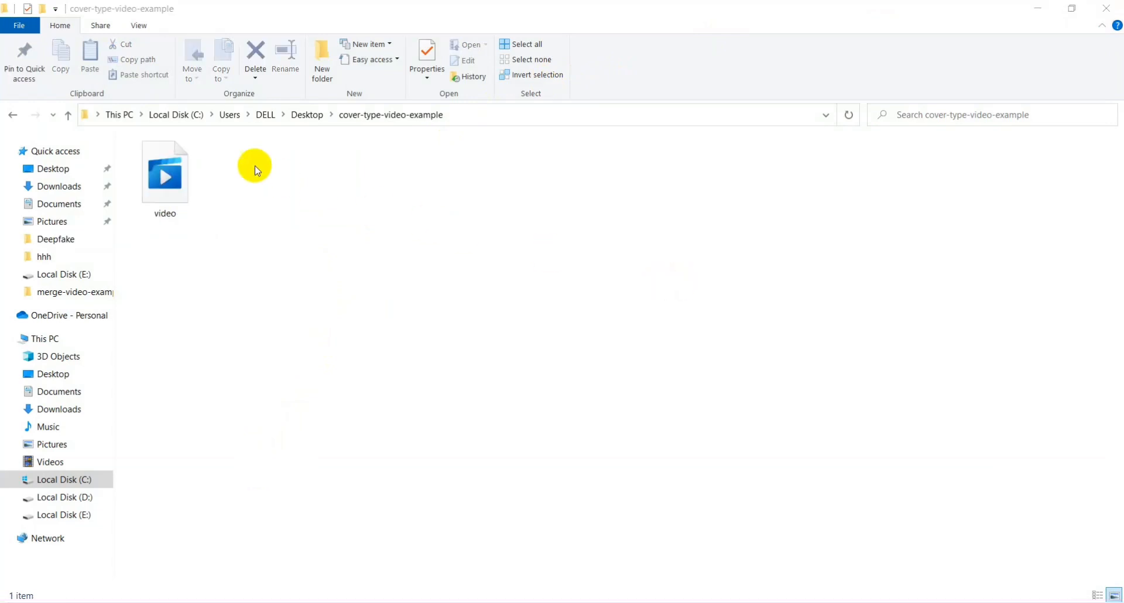
{"action": "left_click", "coordinate": [165, 172]}
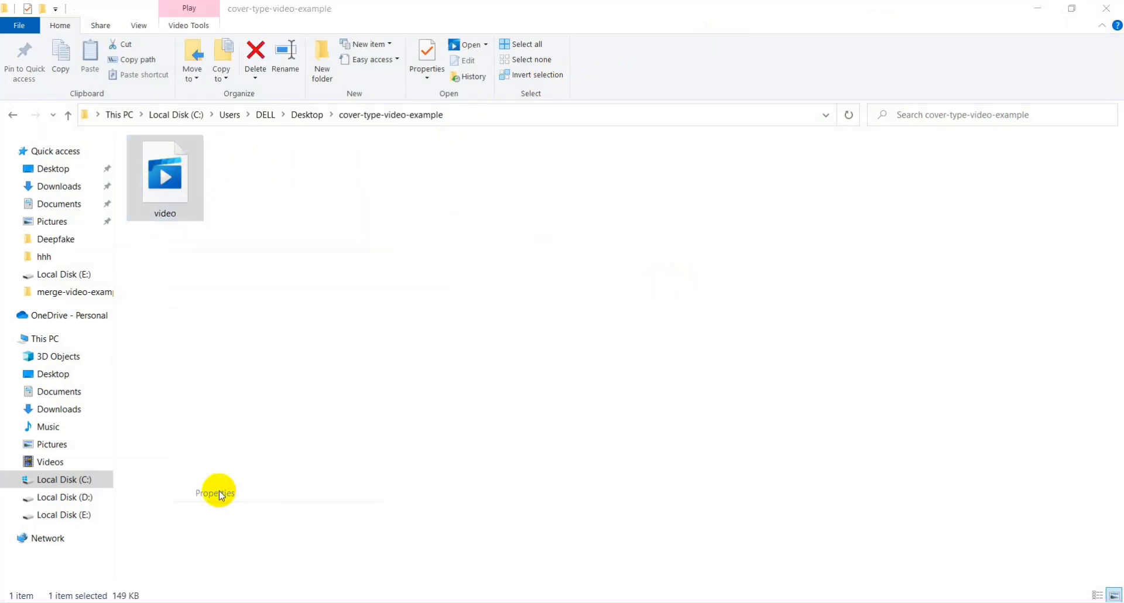
{"action": "left_click", "coordinate": [215, 493]}
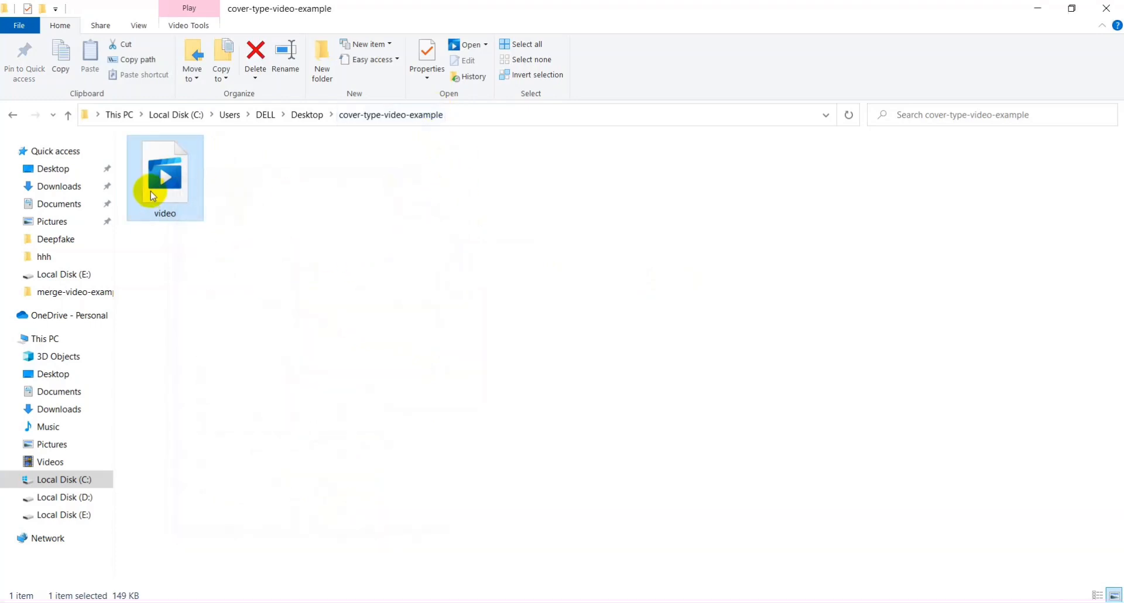
{"action": "type", "text": "cmd"}
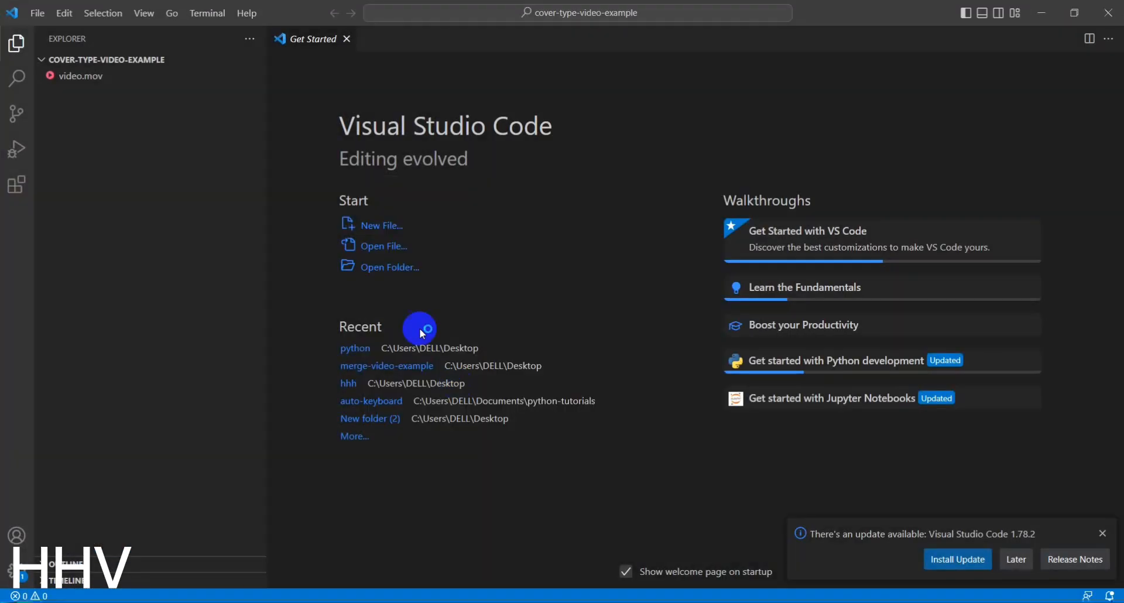
Create and open cover-type-video-example.py in the project, closing the Get Started tab
{"action": "left_click", "coordinate": [204, 60]}
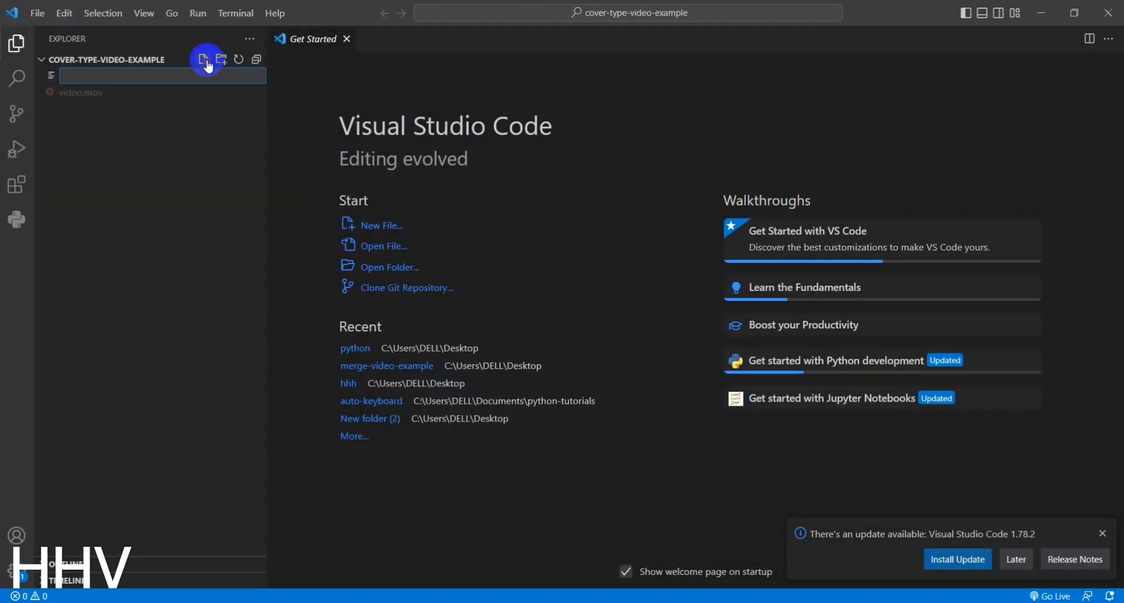
{"action": "type", "text": "cover-type-video"}
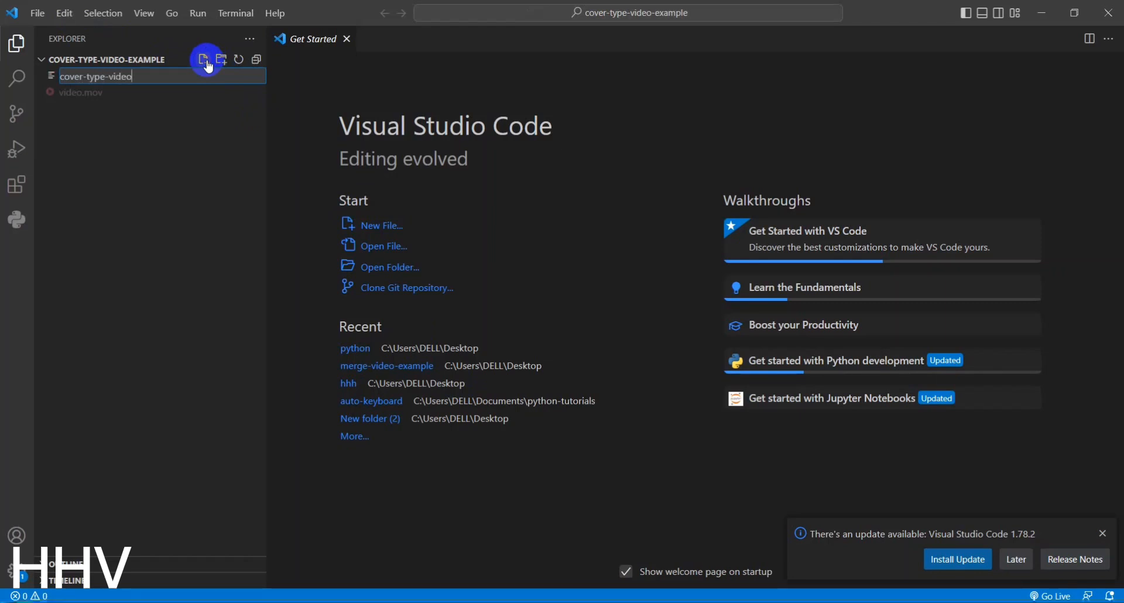
{"action": "type", "text": "-example.py"}
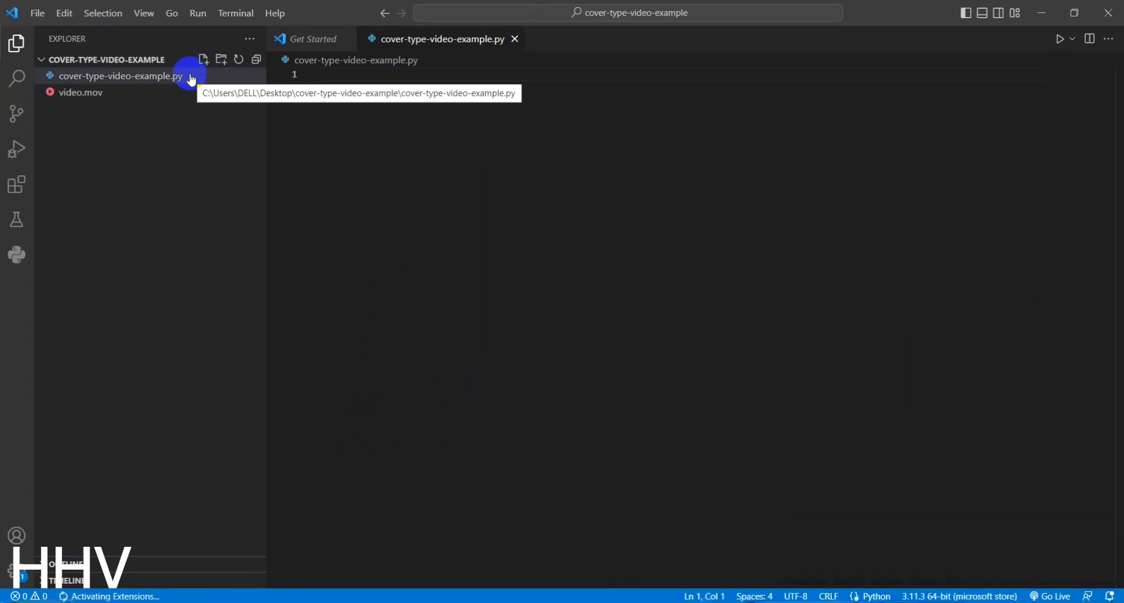
{"action": "left_click", "coordinate": [409, 100]}
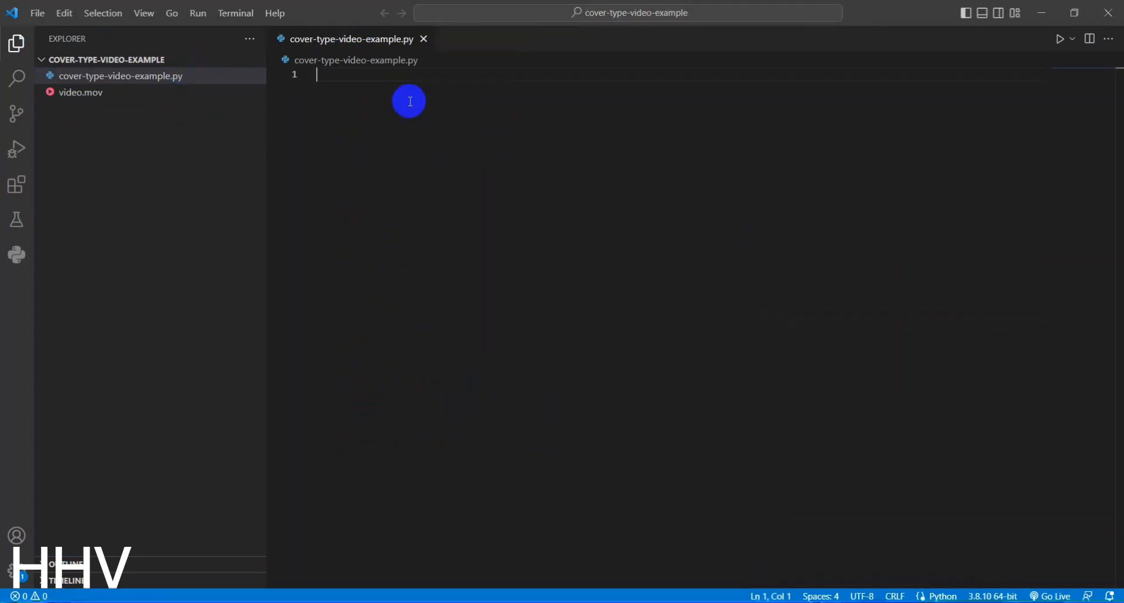
Write 'from moviepy.editor import VideoFileClip' and start def convert_to_mp4(input_file, output_file)
{"action": "type", "text": "from"}
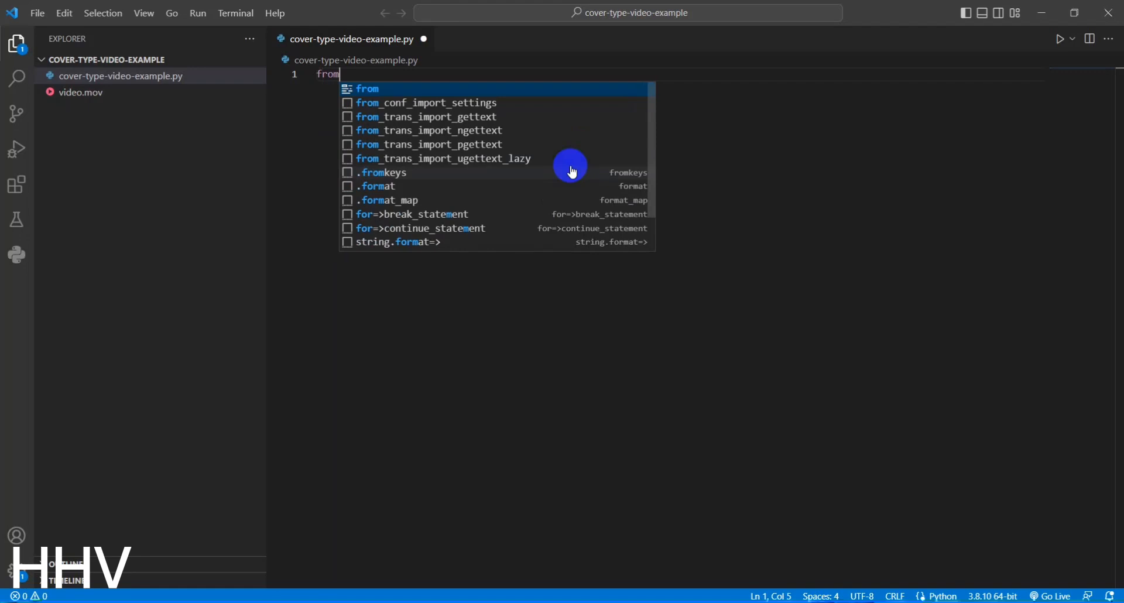
{"action": "type", "text": "moviepy.editor import VideoFileClip"}
{"action": "type", "text": "video = V"}
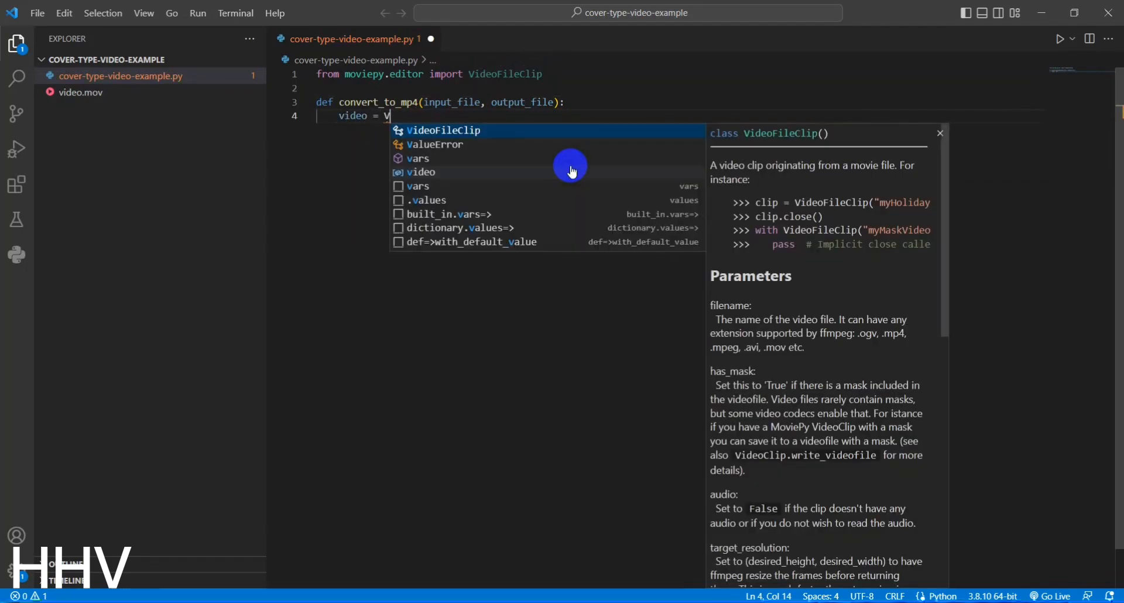
Load input_file as a VideoFileClip and write it with write_videofile(output_file, codec="libx264")
{"action": "type", "text": "ideoFileClip("}
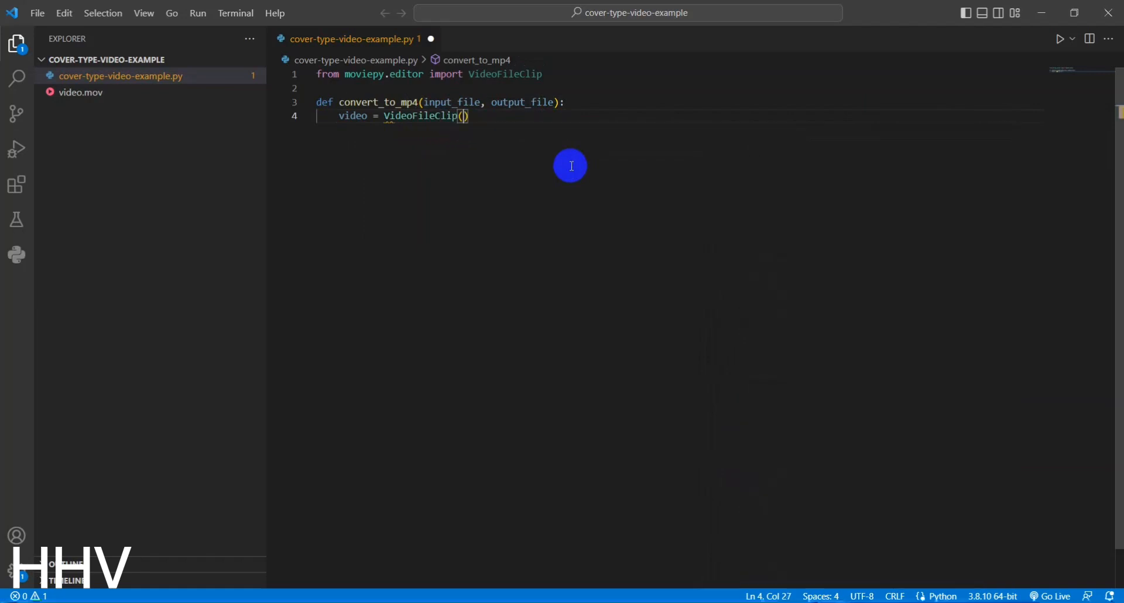
{"action": "type", "text": "input_file"}
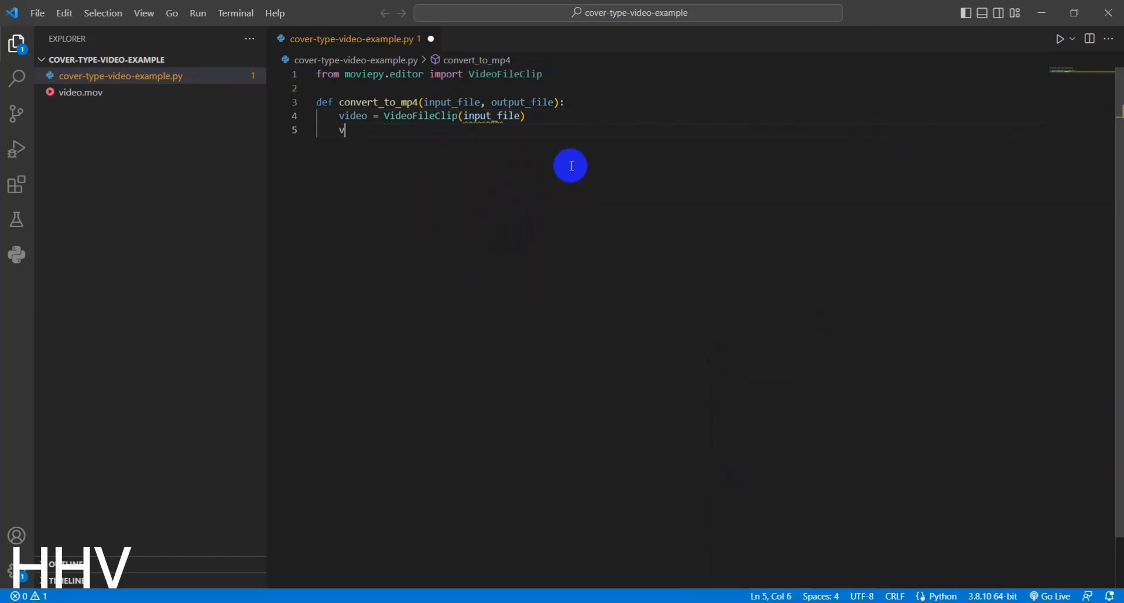
{"action": "type", "text": "ideo.w"}
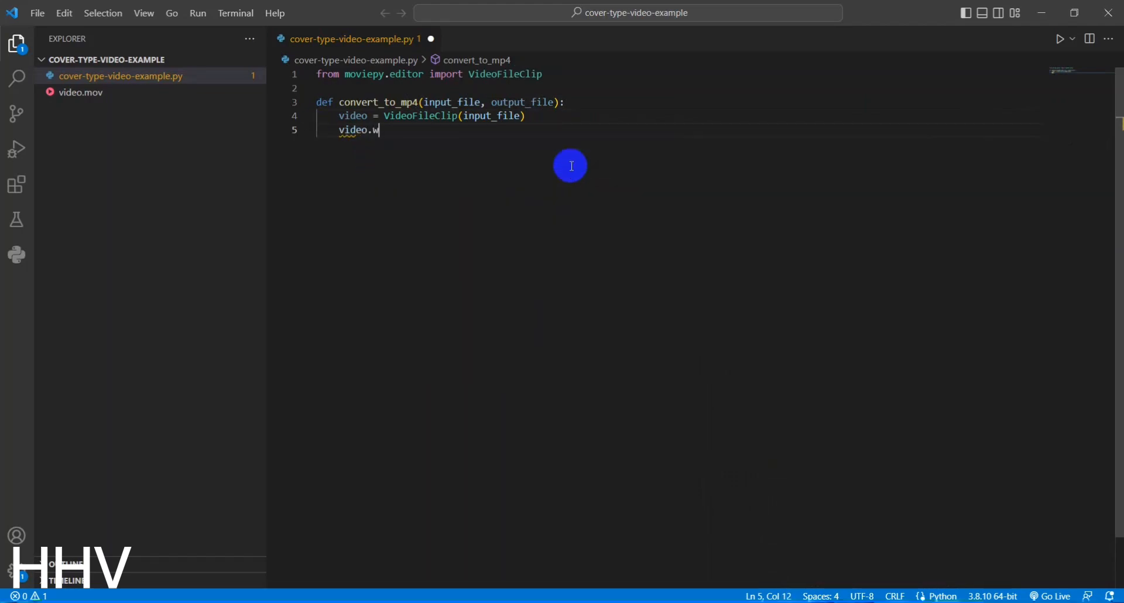
{"action": "type", "text": "rite_videof"}
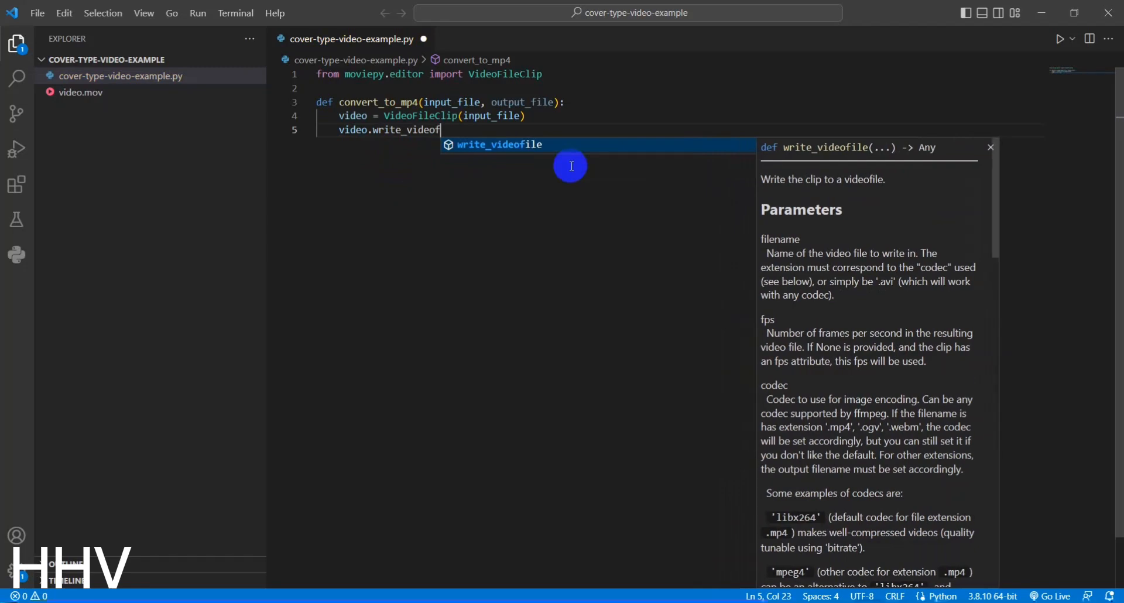
{"action": "type", "text": "(output_f"}
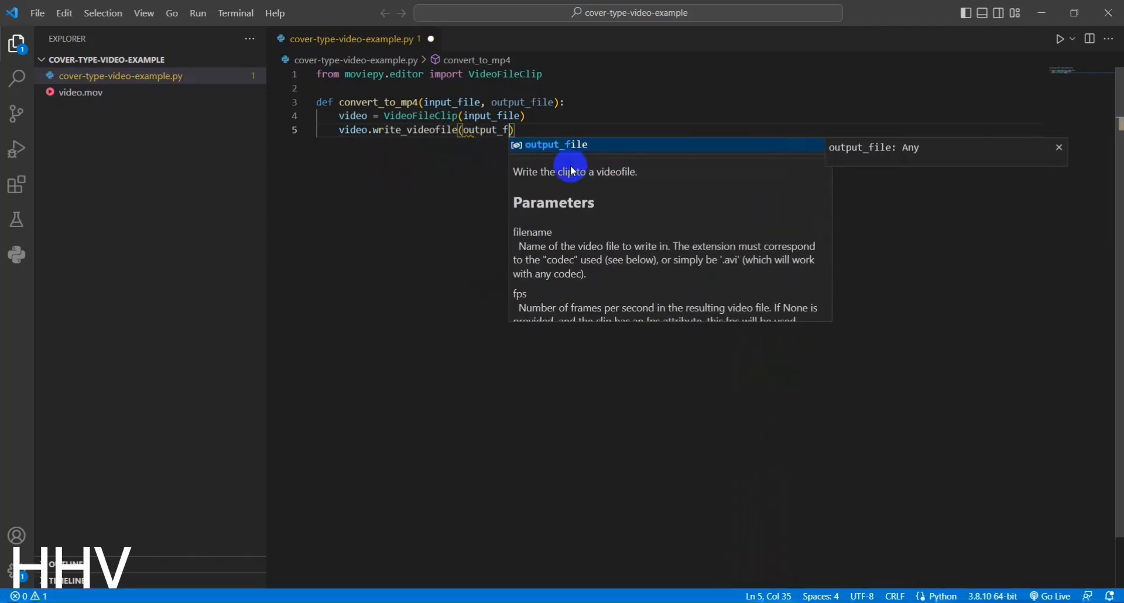
{"action": "type", "text": ", codec=\"libx264"}
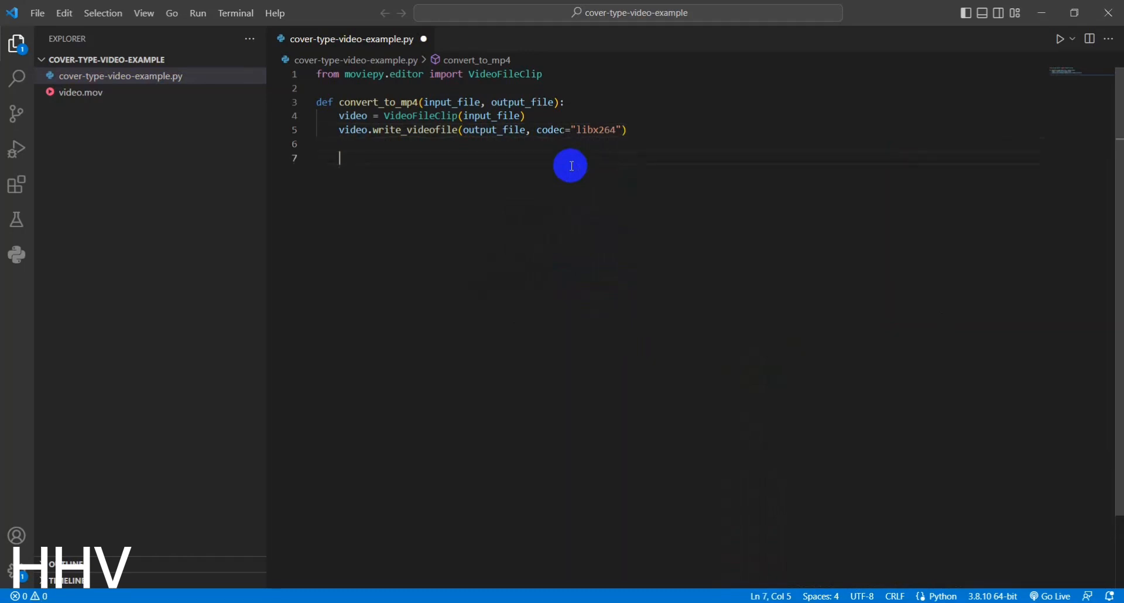
Set input_file = "video.mov" and output_file = "output_video.mp4"
{"action": "type", "text": "input"}
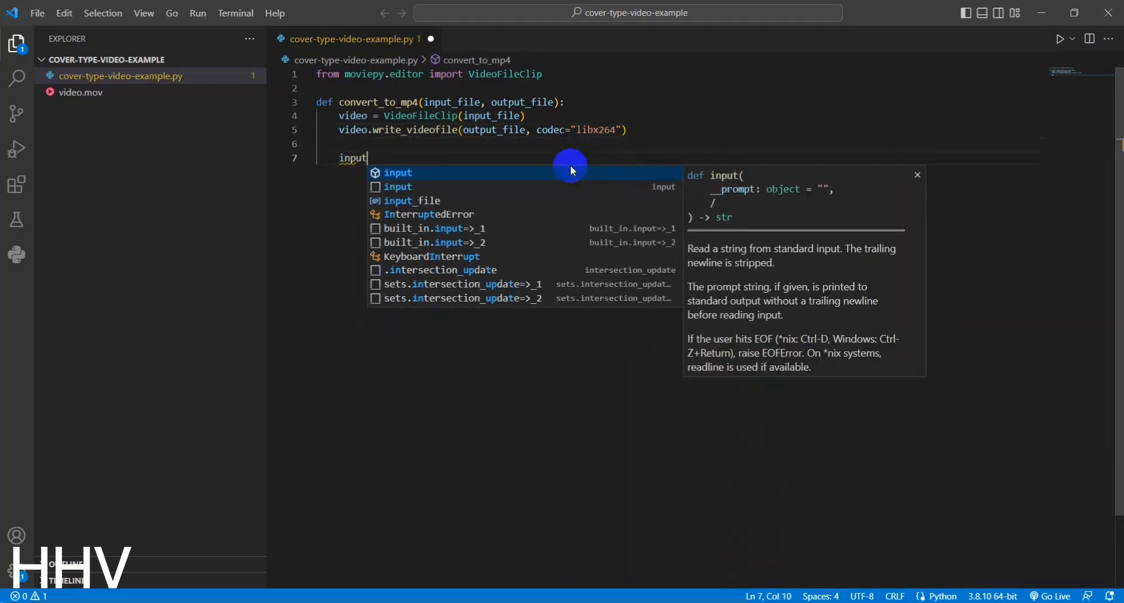
{"action": "type", "text": "_file ="}
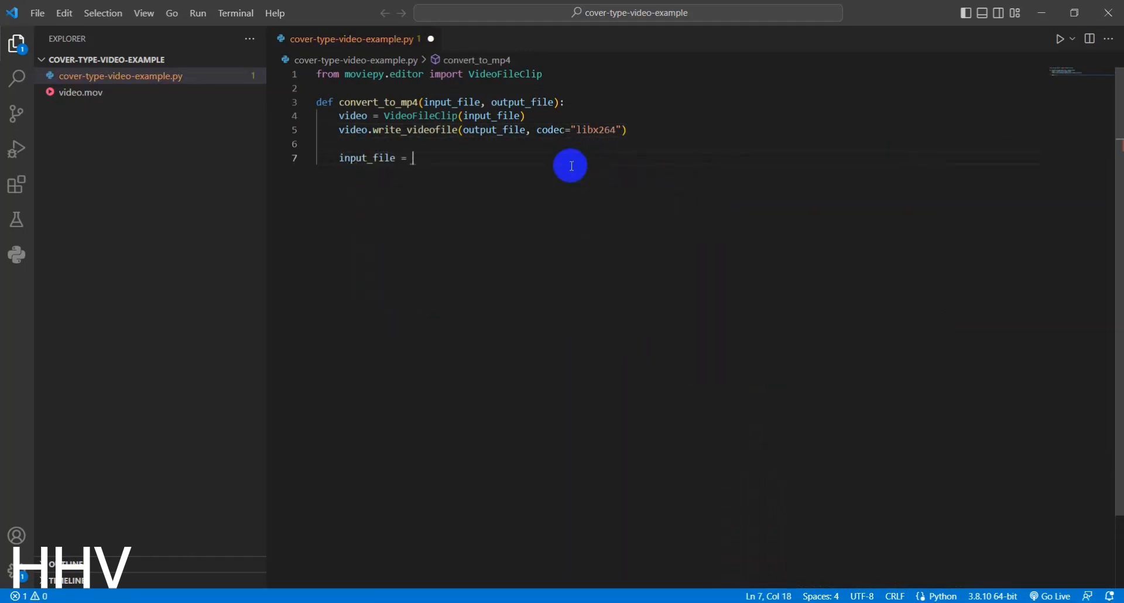
{"action": "type", "text": "\"video\""}
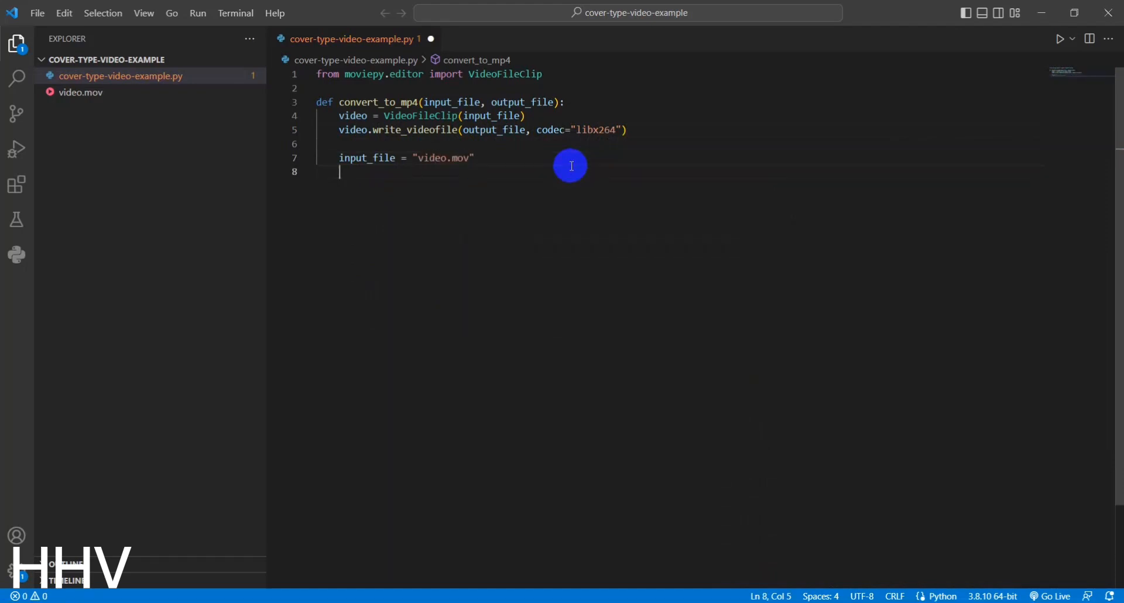
{"action": "type", "text": "output_f"}
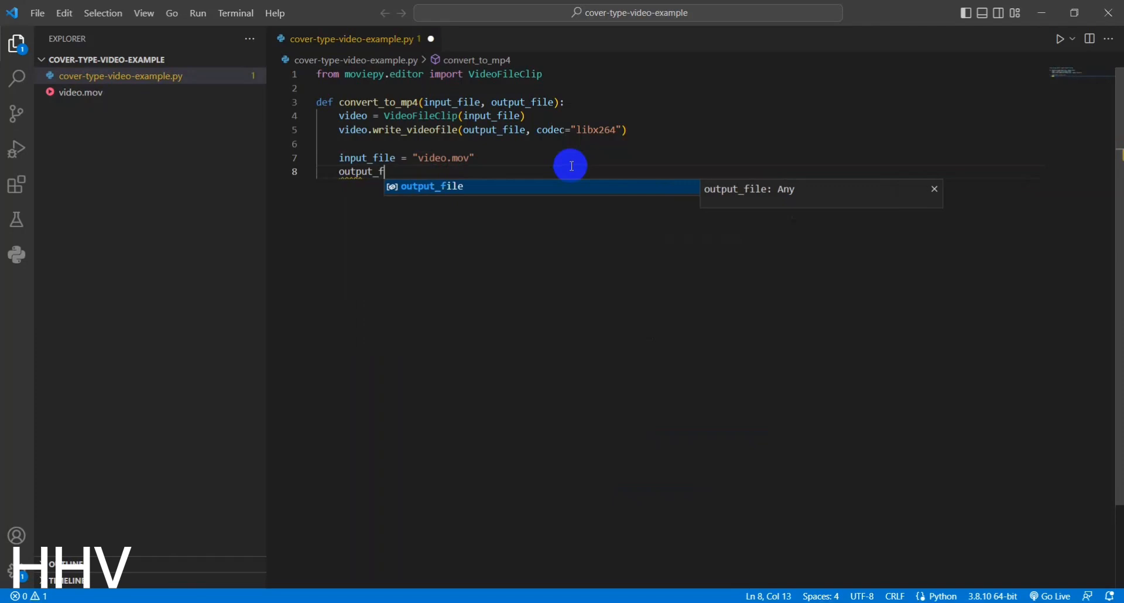
{"action": "type", "text": "ile ="}
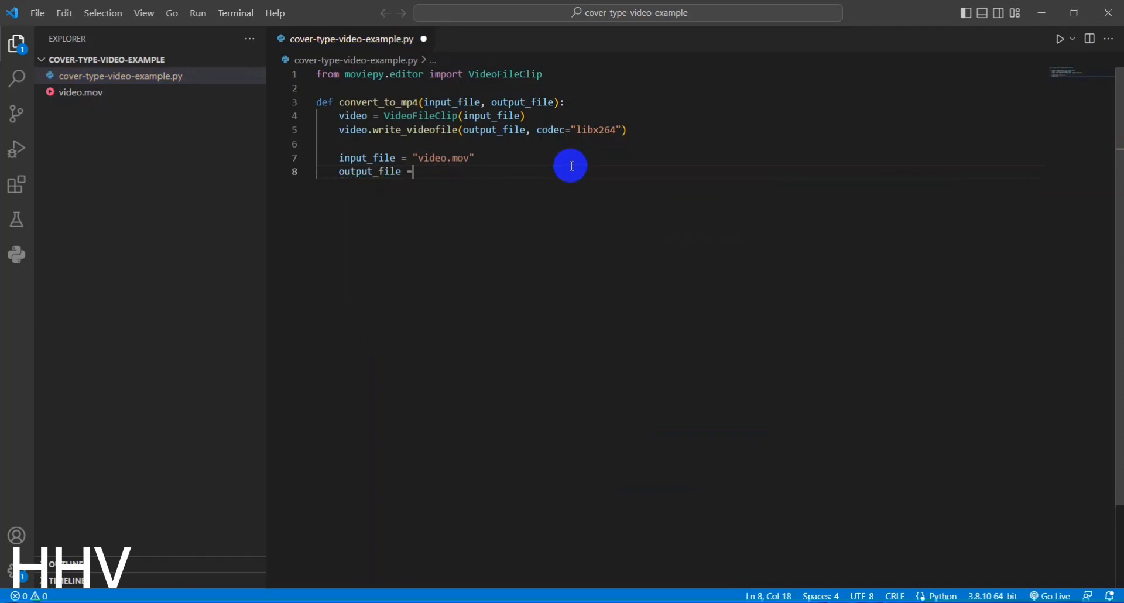
{"action": "type", "text": "\"output_vid"}
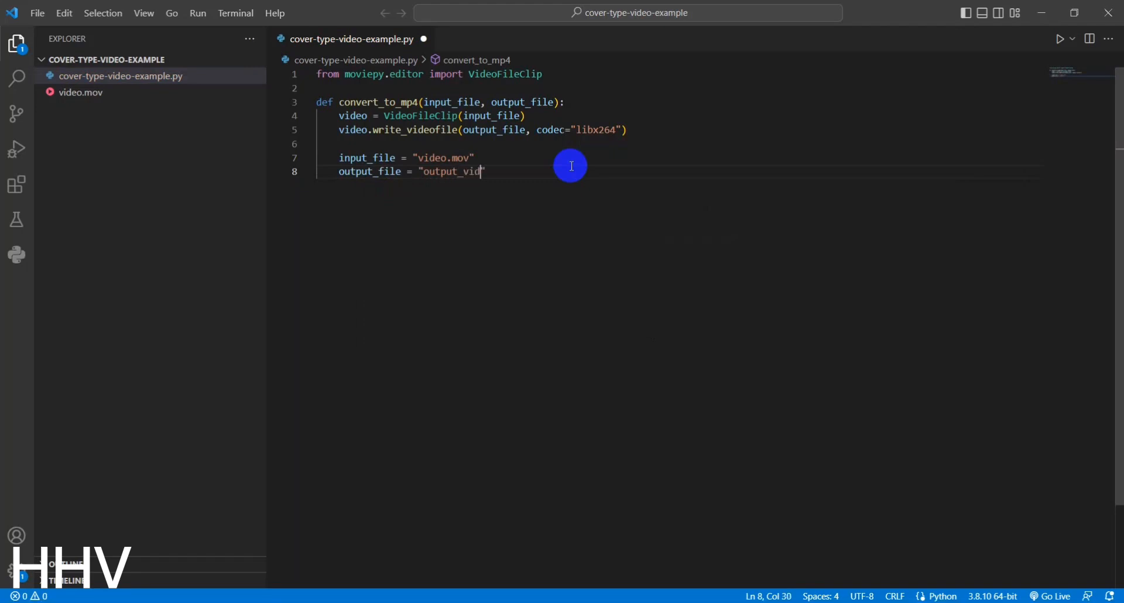
{"action": "type", "text": "eo.mp4"}
{"action": "type", "text": "convert_to_mp4"}
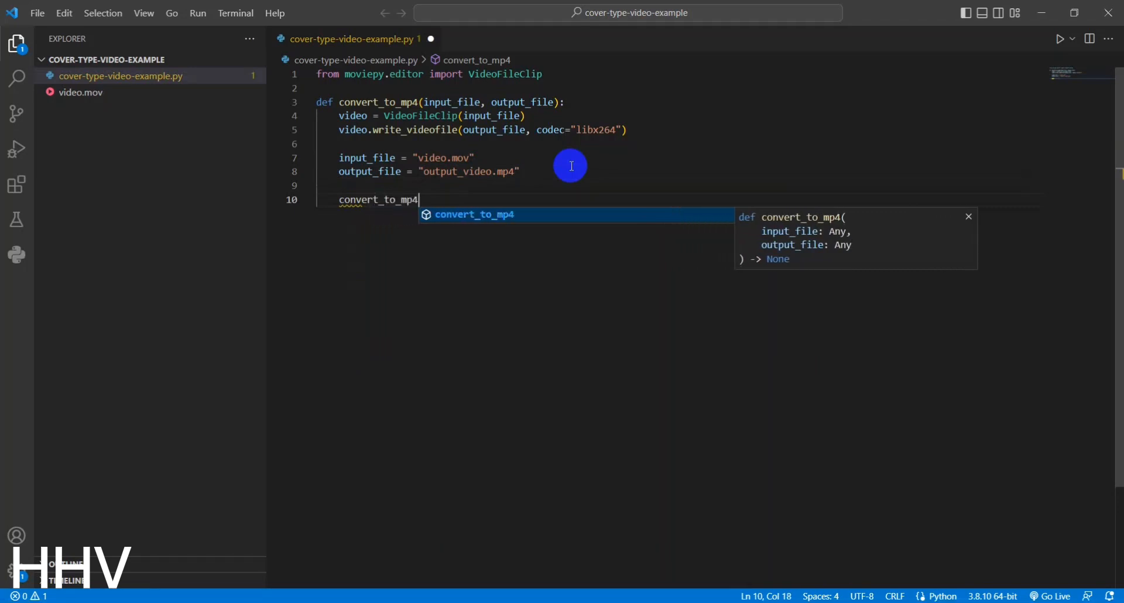
Call convert_to_mp4(input_file, output_file) and save the script
{"action": "type", "text": "(input_file, output_"}
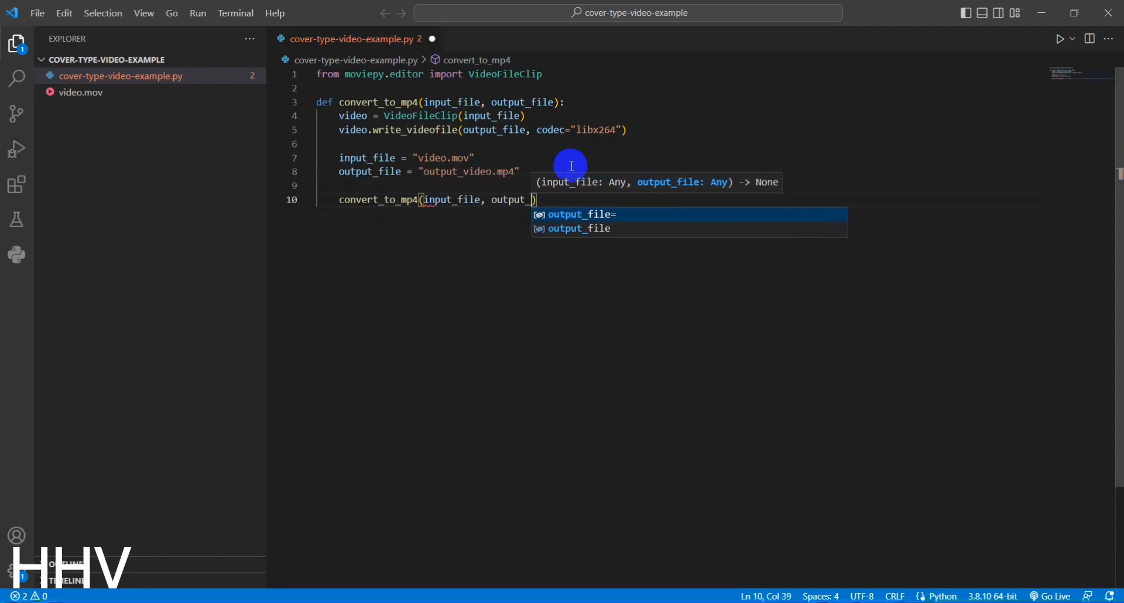
{"action": "key", "text": "enter"}
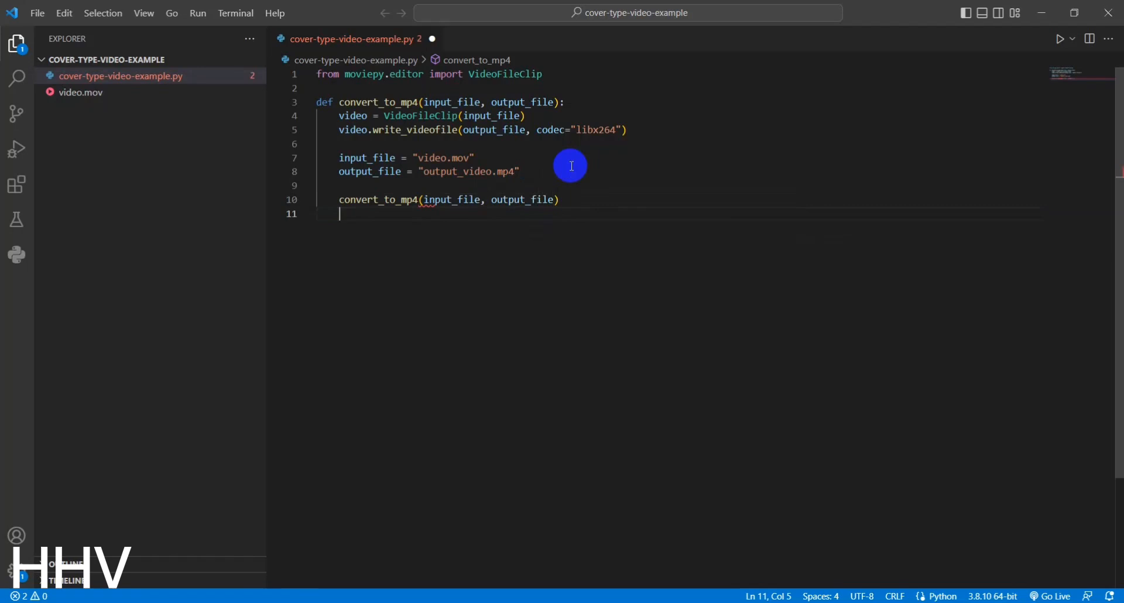
{"action": "key", "text": "ctrl+s"}
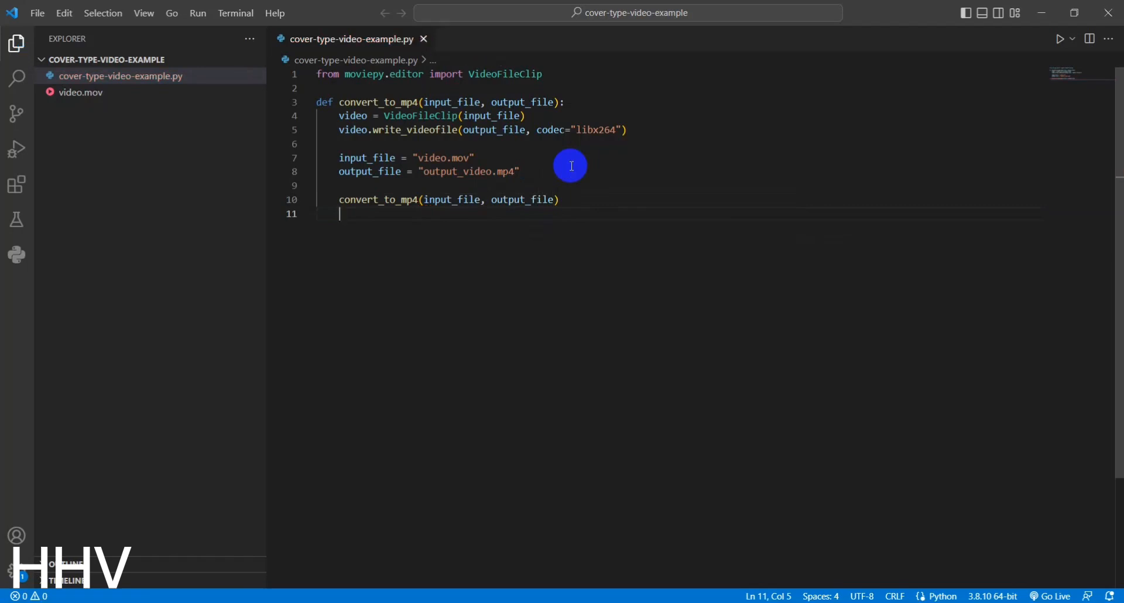
{"action": "left_click", "coordinate": [234, 13]}
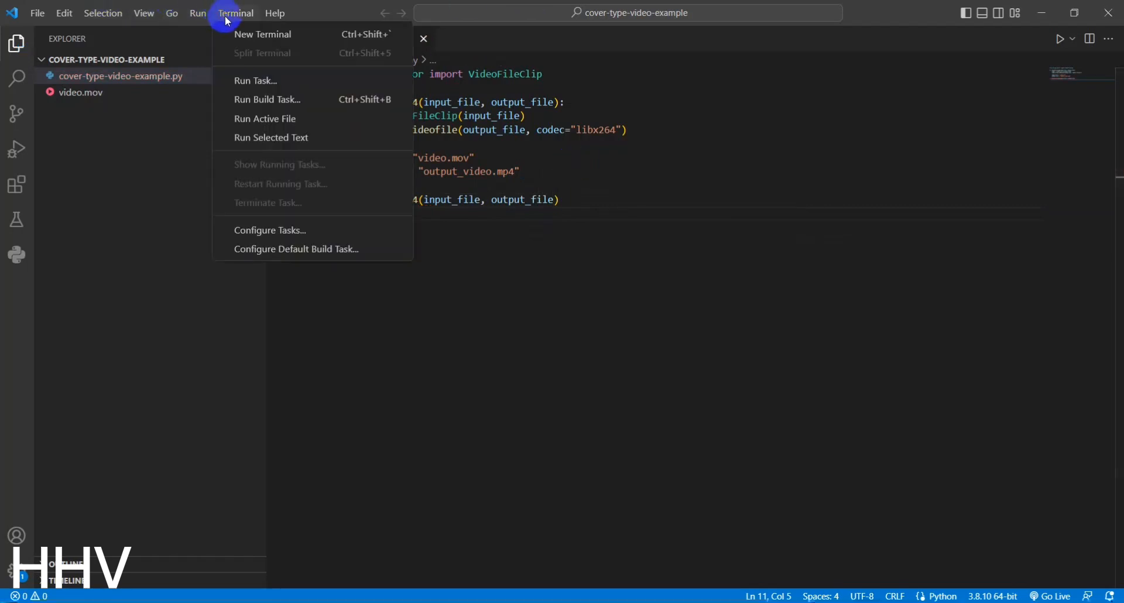
Open a new terminal and run the script with Python
{"action": "left_click", "coordinate": [262, 34]}
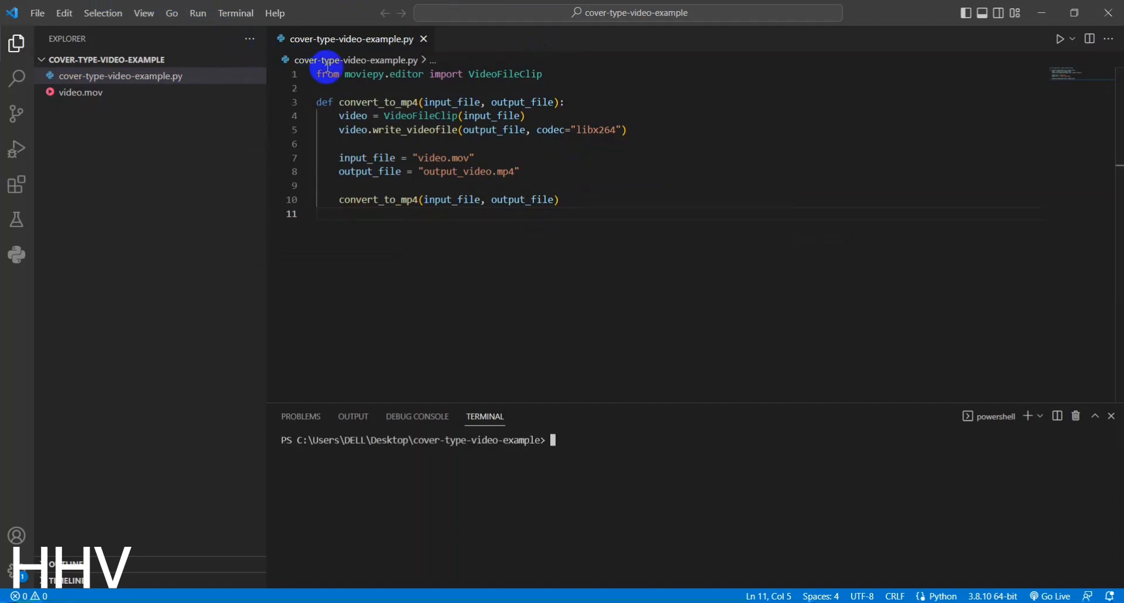
{"action": "left_click", "coordinate": [1073, 39]}
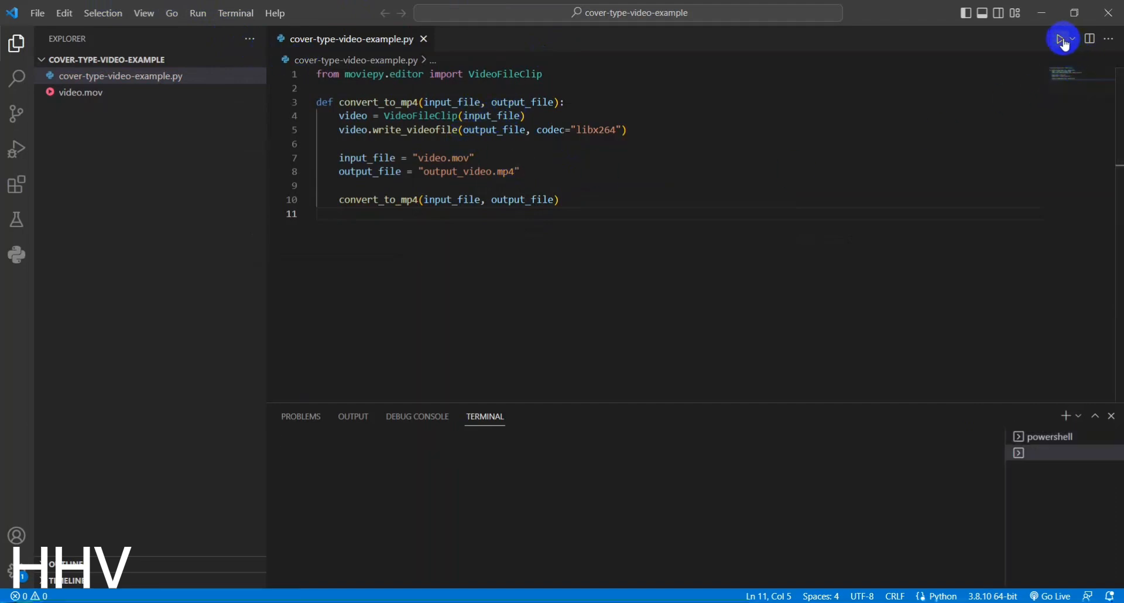
{"action": "left_click", "coordinate": [1060, 39]}
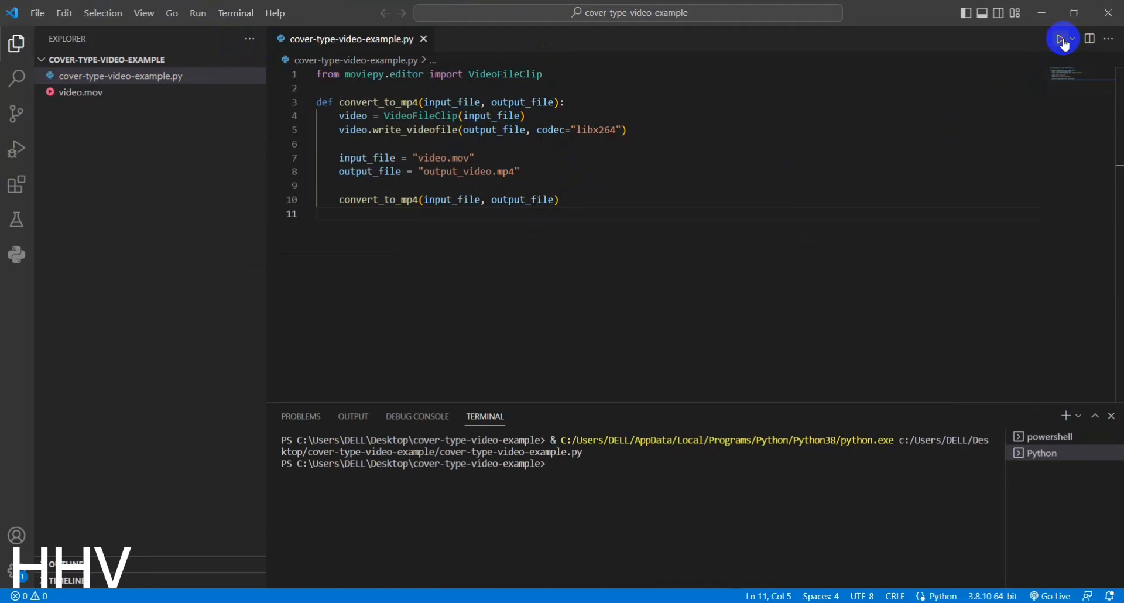
{"action": "mouse_move", "coordinate": [896, 162]}
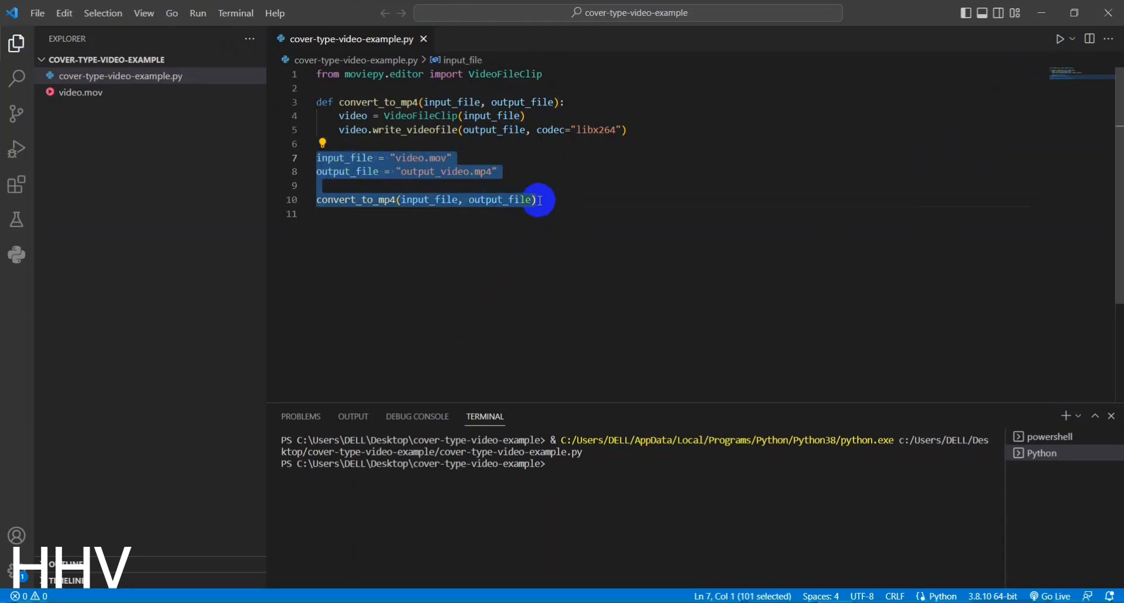
Rerun the corrected script so MoviePy writes output_video.mp4
{"action": "left_click", "coordinate": [1059, 38]}
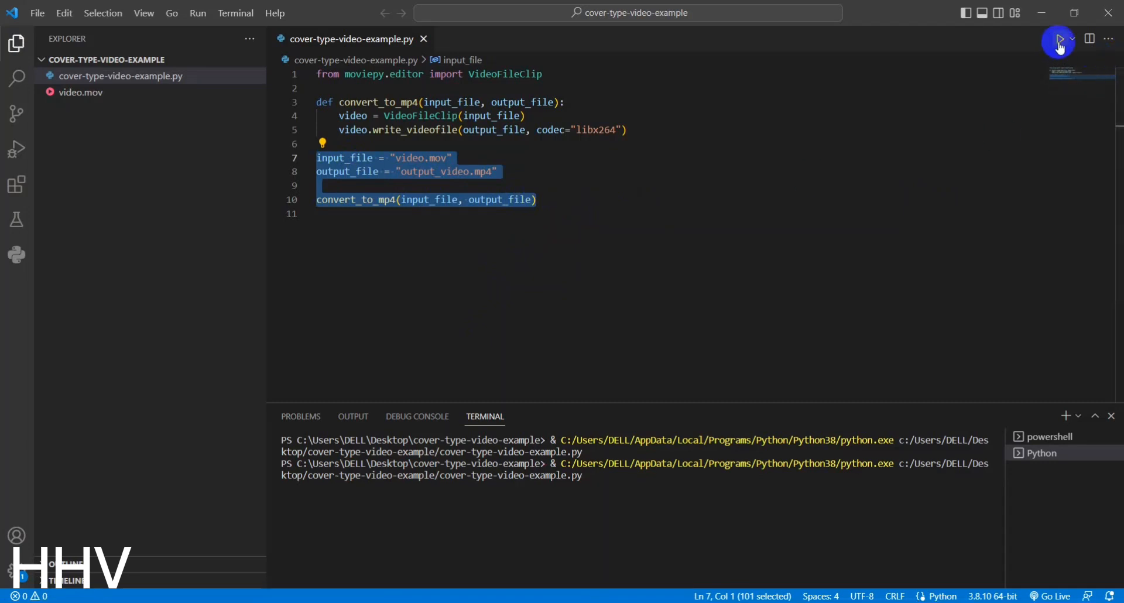
{"action": "left_click", "coordinate": [1057, 41]}
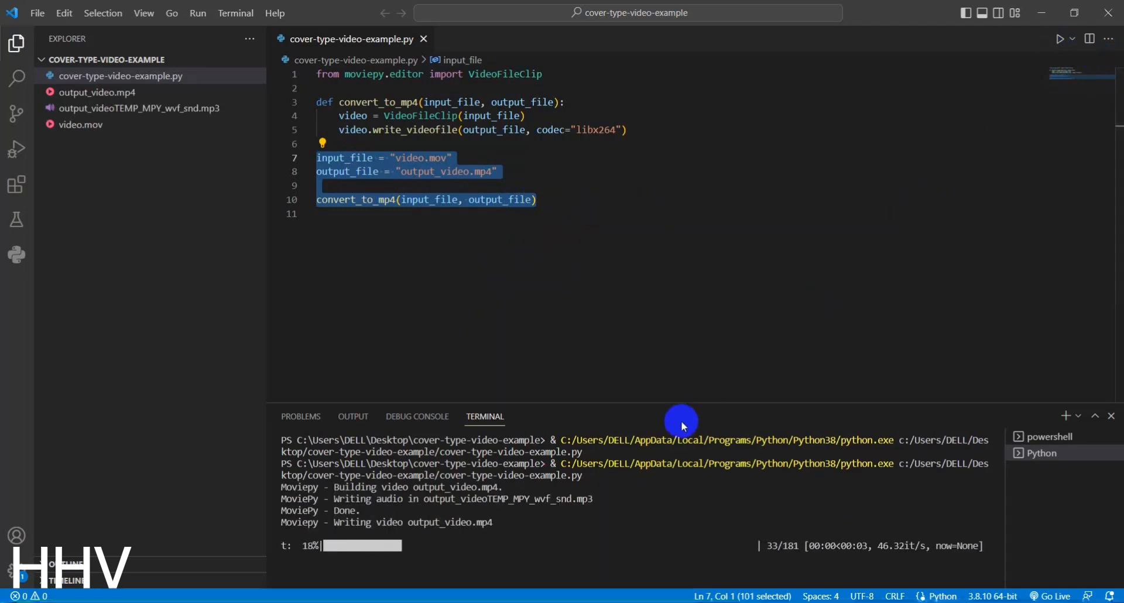